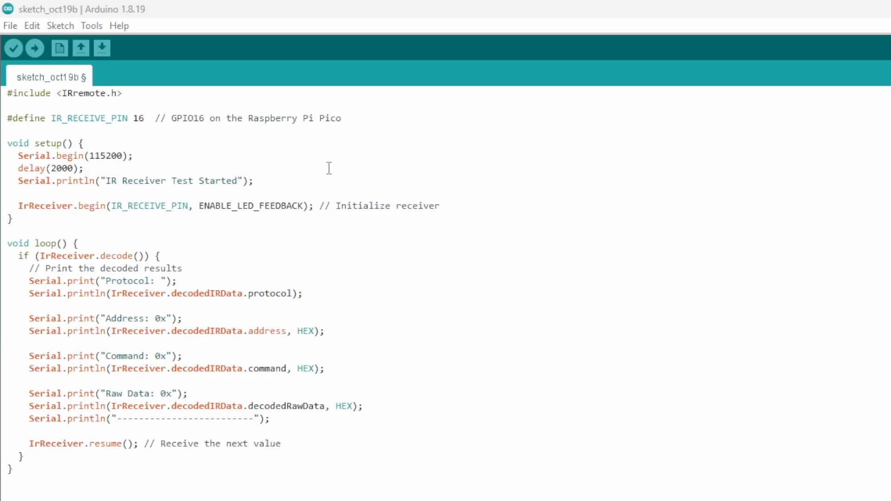
- Review the IRremote include and serial setup lines, then add the Button Mapping comment block
{"action": "triple_click", "coordinate": [62, 93]}
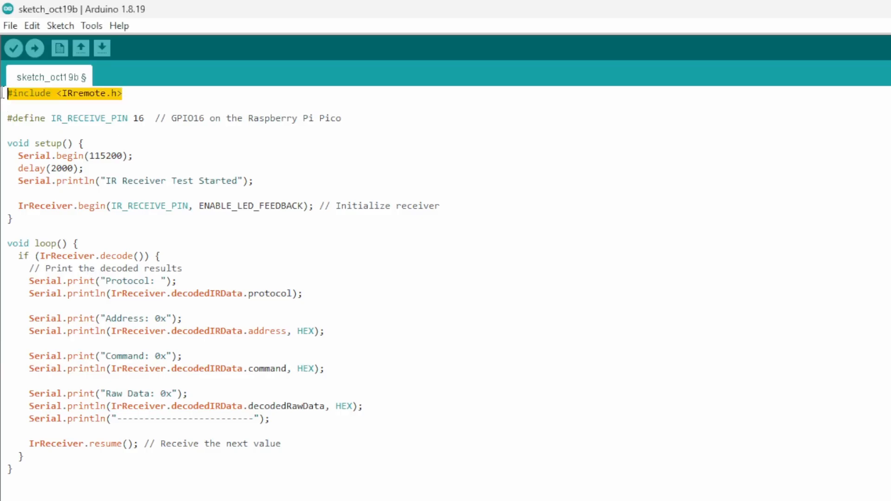
{"action": "mouse_move", "coordinate": [361, 181]}
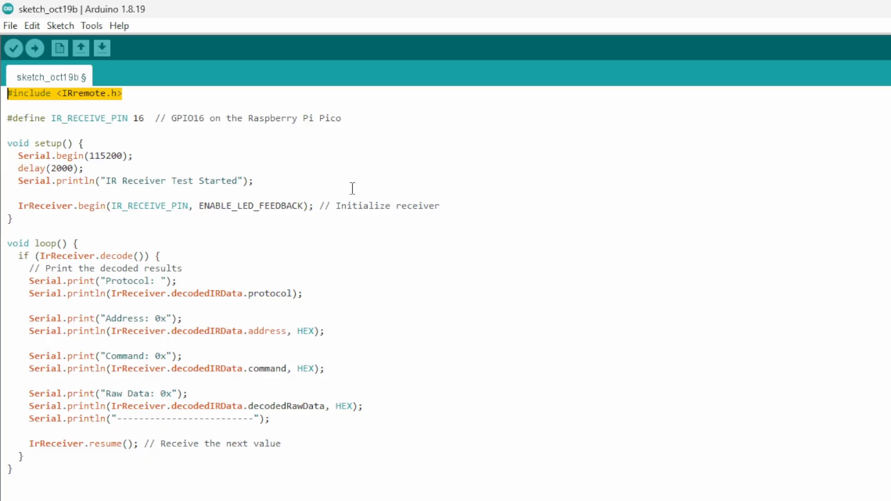
{"action": "mouse_move", "coordinate": [347, 190]}
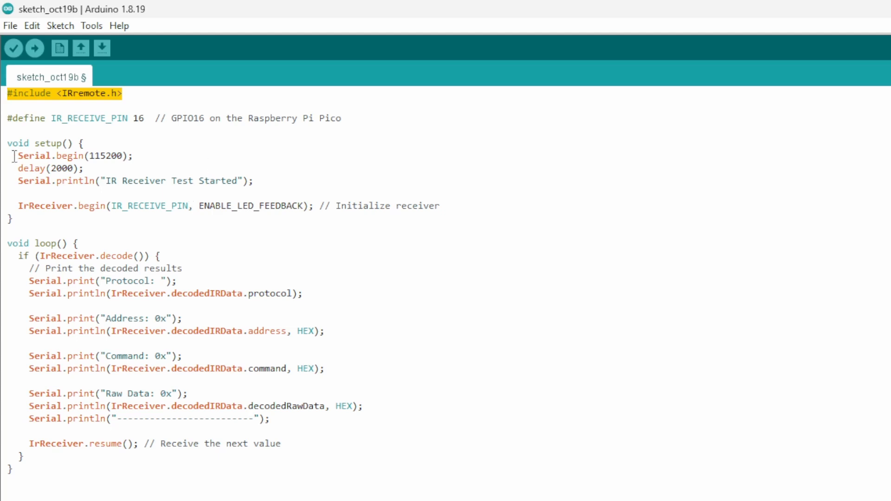
{"action": "left_click_drag", "start_coordinate": [18, 156], "coordinate": [252, 181]}
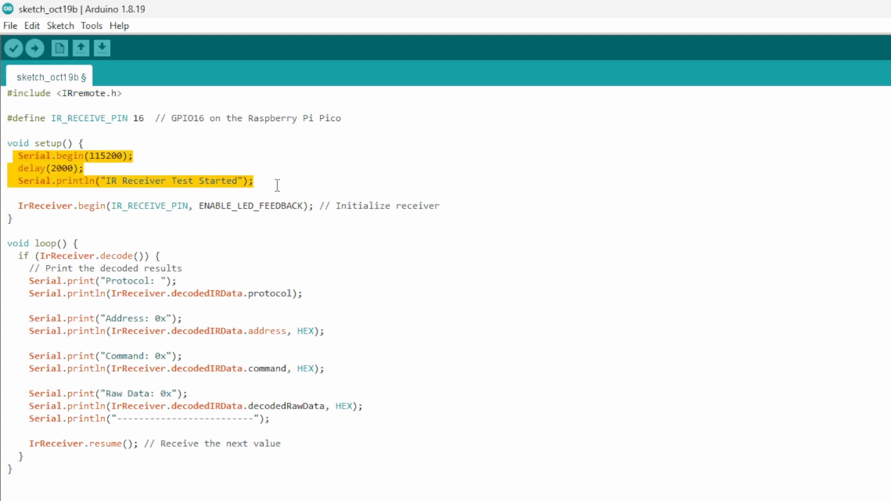
{"action": "mouse_move", "coordinate": [310, 265]}
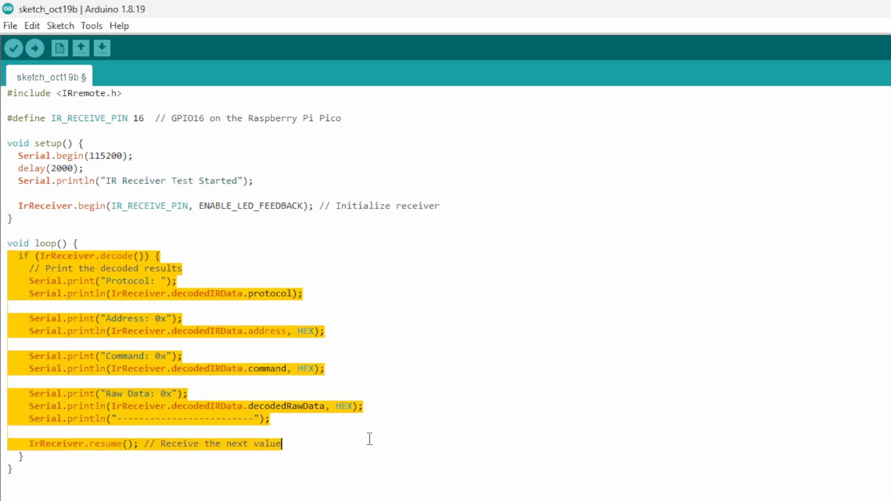
{"action": "mouse_move", "coordinate": [753, 429]}
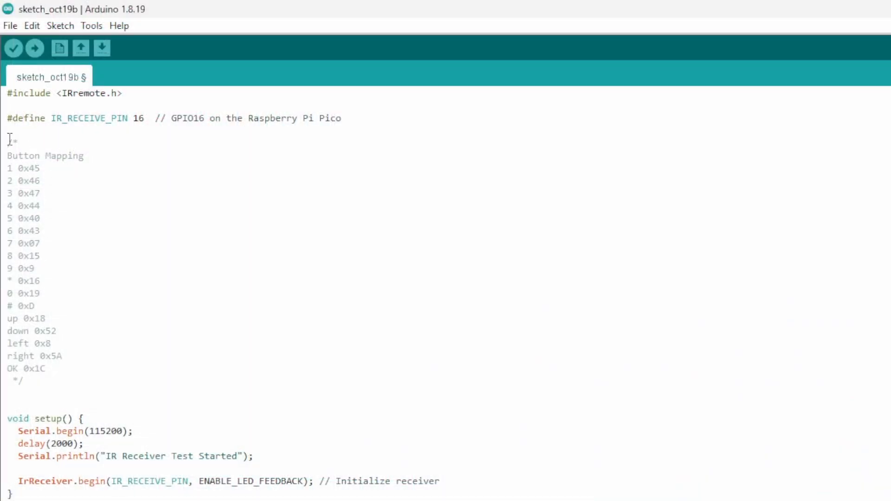
{"action": "left_click_drag", "start_coordinate": [8, 138], "coordinate": [23, 382]}
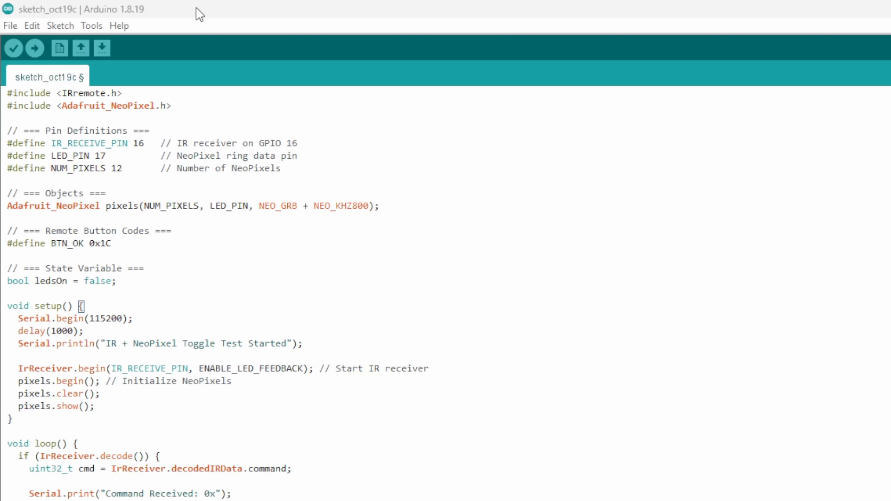
{"action": "mouse_move", "coordinate": [189, 8]}
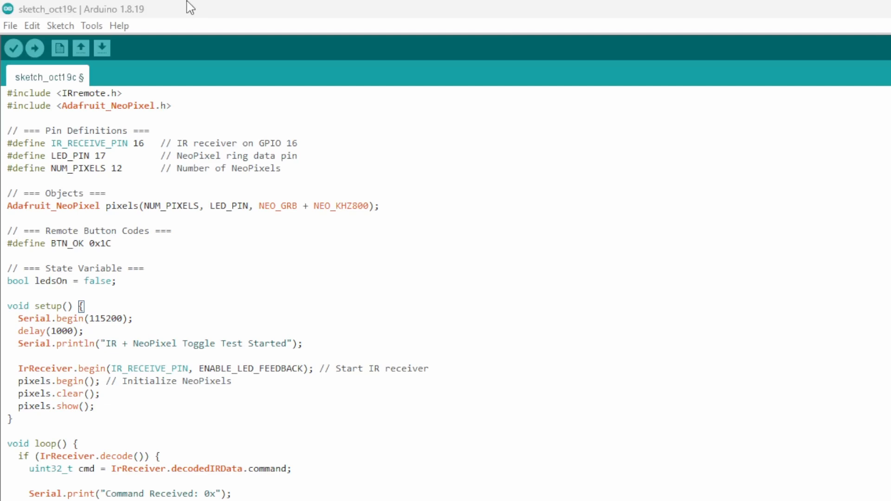
{"action": "left_click_drag", "start_coordinate": [104, 143], "coordinate": [279, 168]}
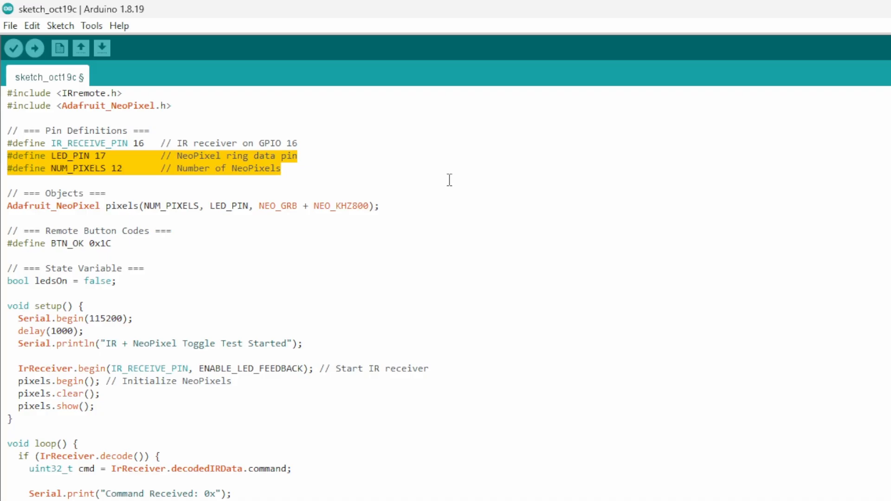
{"action": "double_click", "coordinate": [98, 243]}
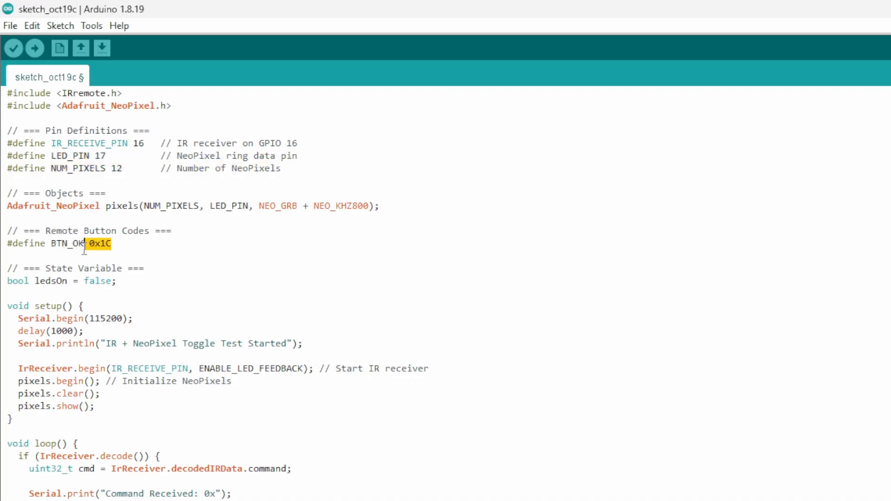
{"action": "triple_click", "coordinate": [57, 244]}
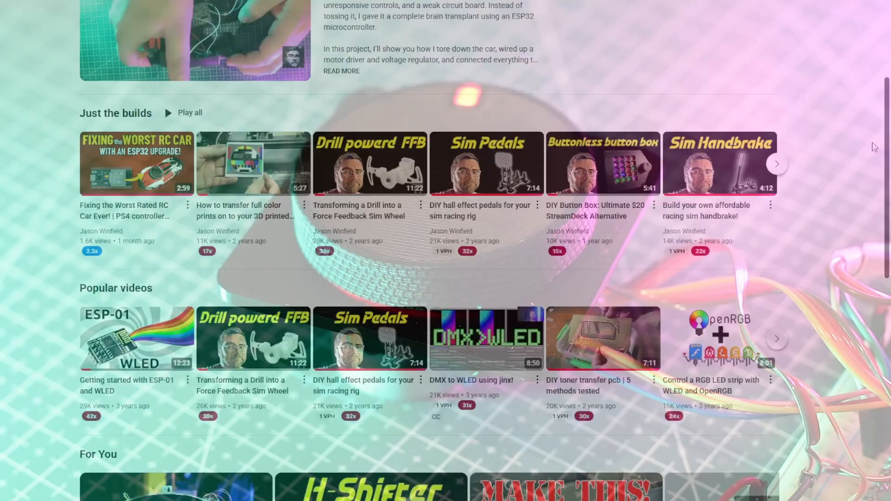
{"action": "scroll", "scroll_direction": "down", "scroll_amount": 3}
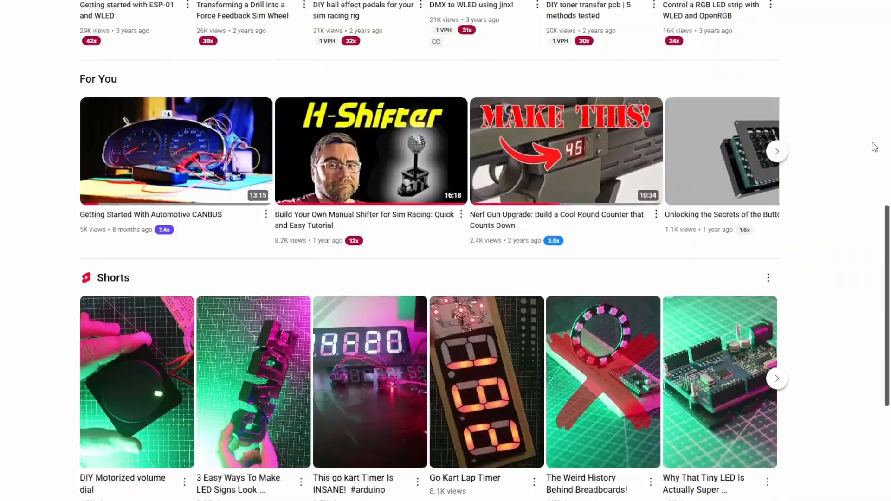
{"action": "scroll", "scroll_direction": "down", "scroll_amount": 3}
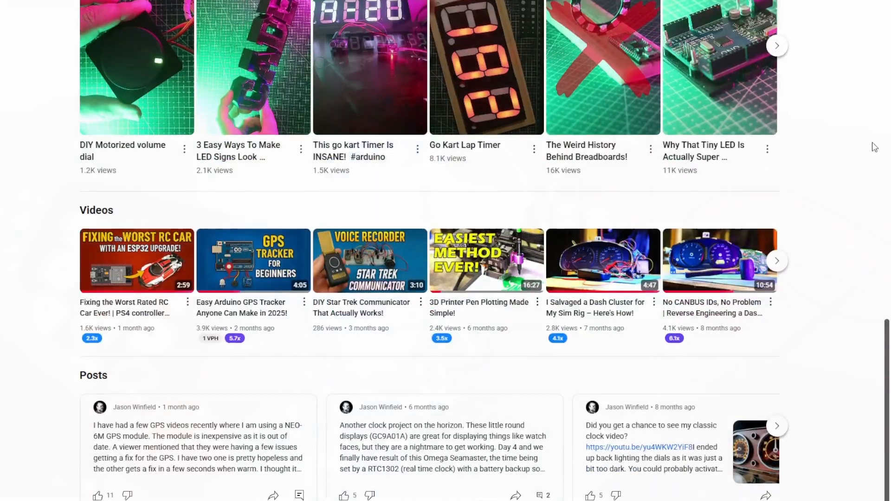